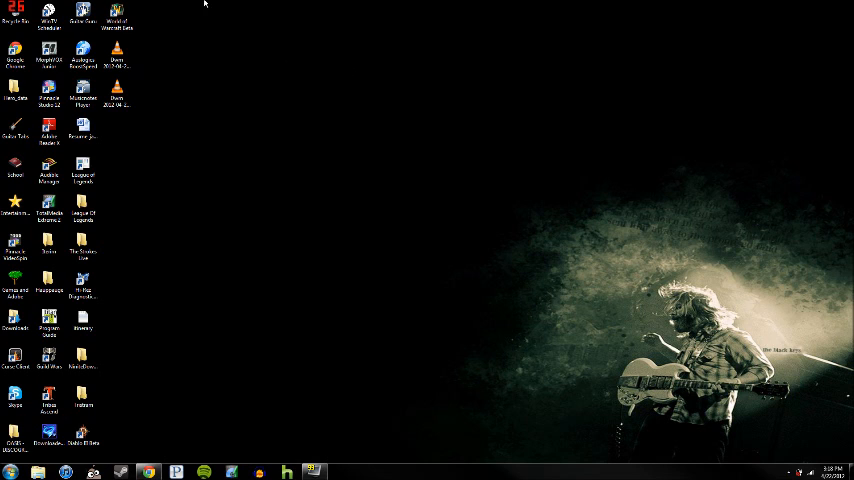
Browse from the Start menu's Computer view into the C: drive listing
click(116, 16)
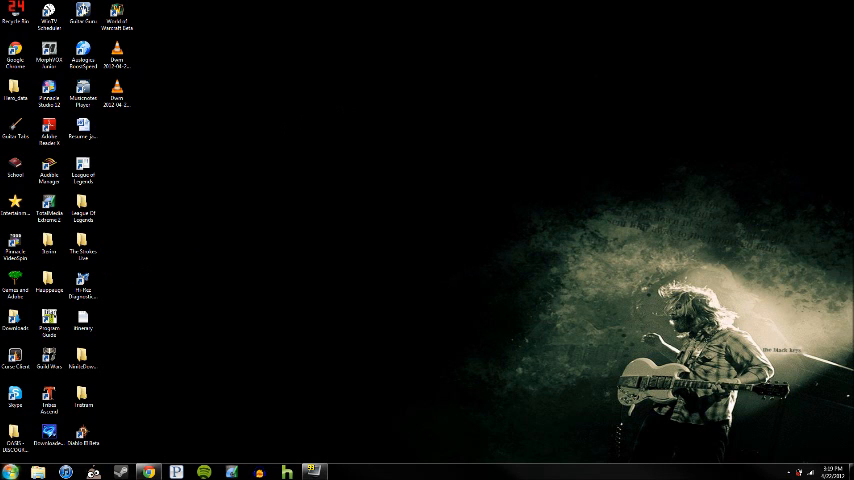
click(10, 472)
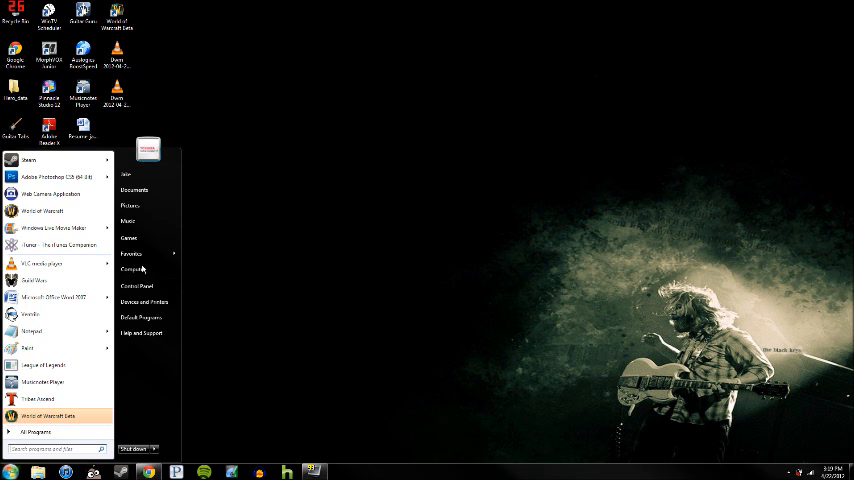
click(132, 268)
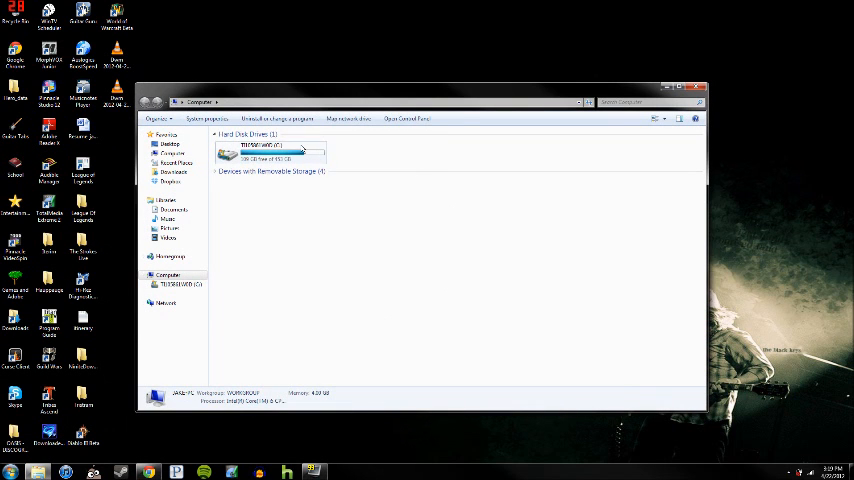
double_click(284, 152)
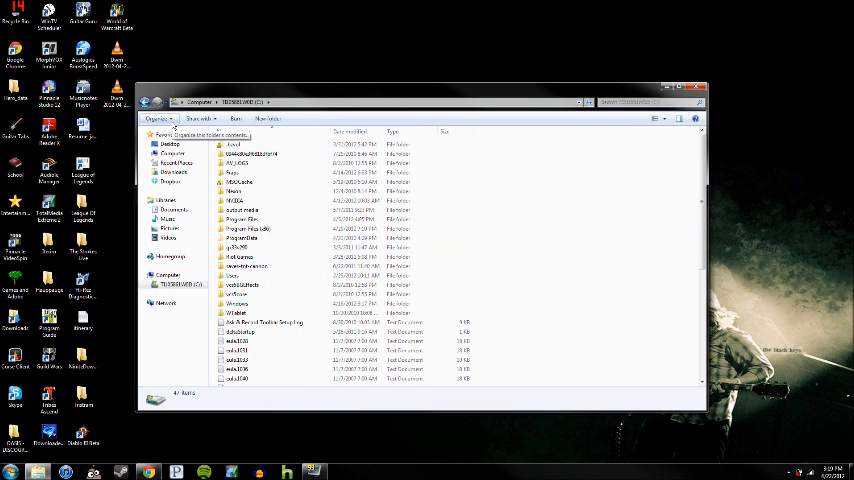
click(158, 118)
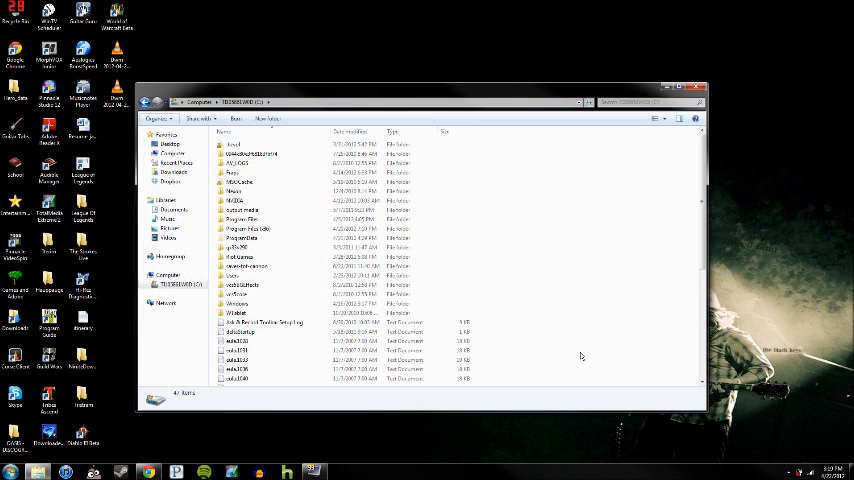
Open the ProgramData folder from the C: drive root
click(244, 238)
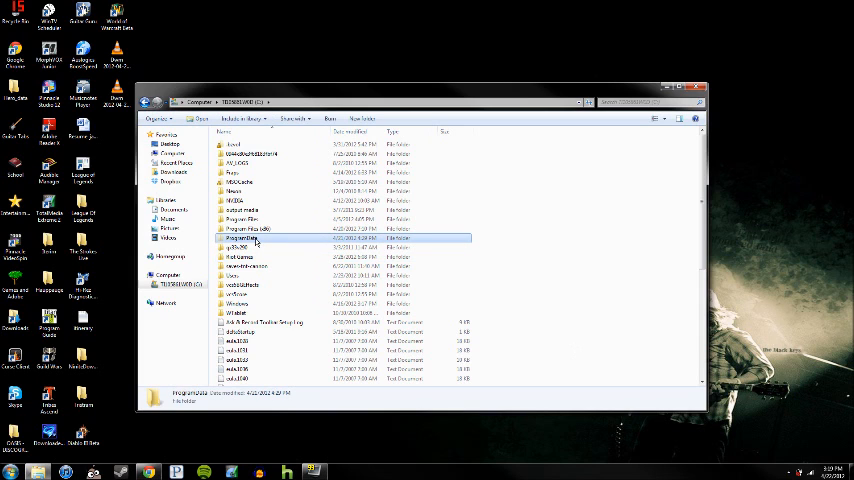
double_click(242, 238)
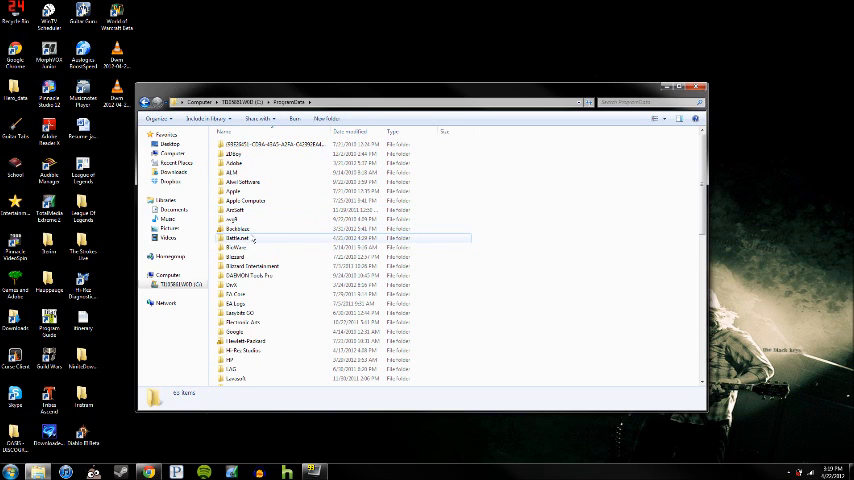
click(238, 238)
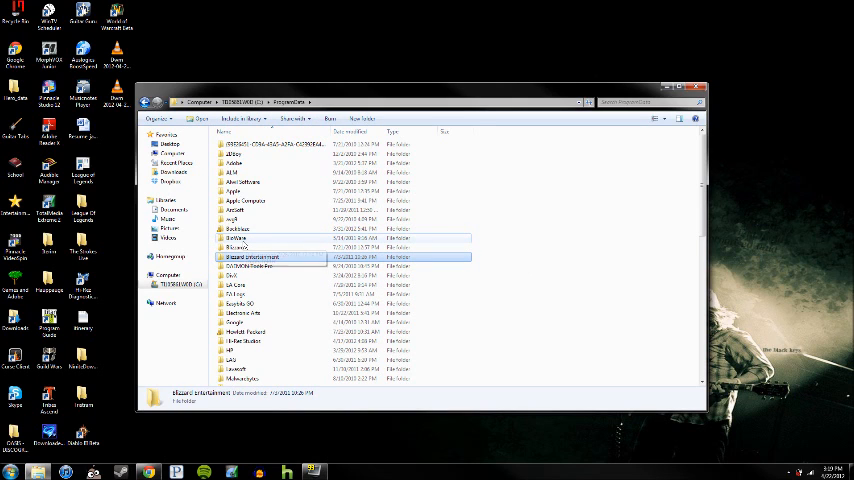
Browse into Blizzard Entertainment and then its Battle.net data folder
double_click(252, 256)
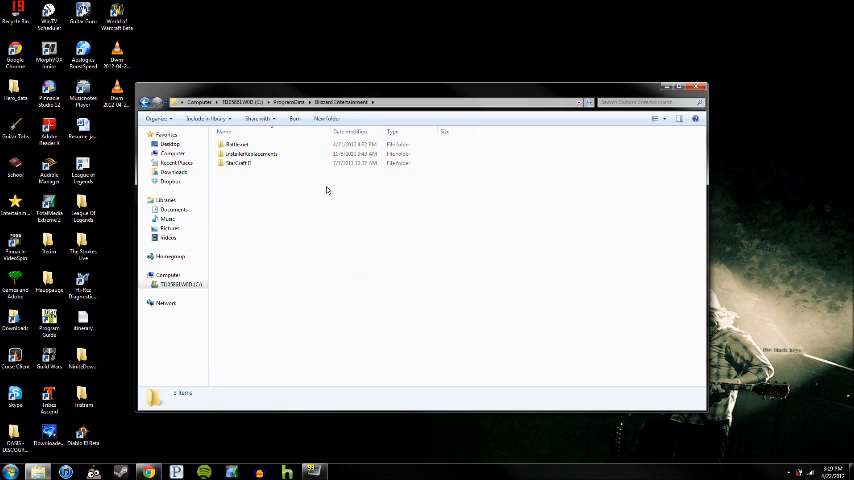
click(238, 144)
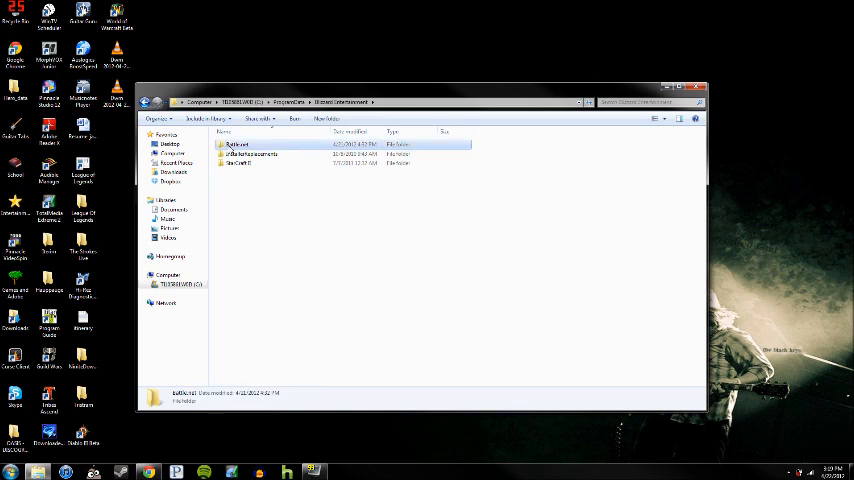
double_click(236, 144)
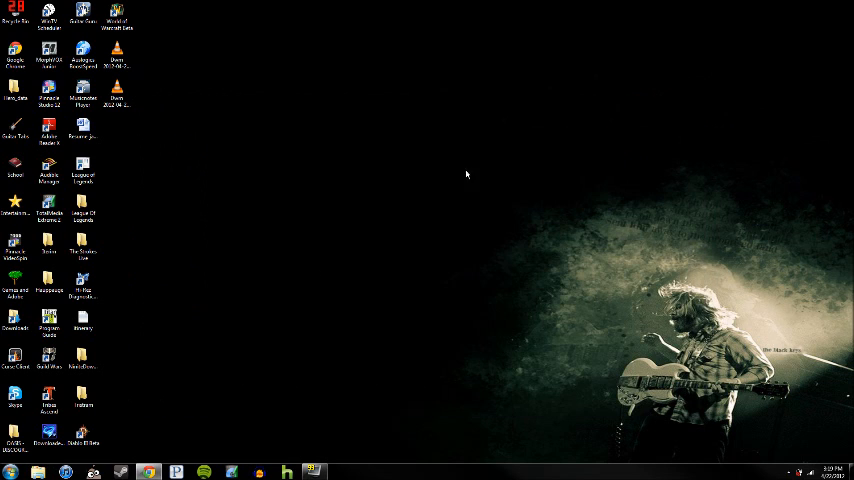
mouse_move(248, 310)
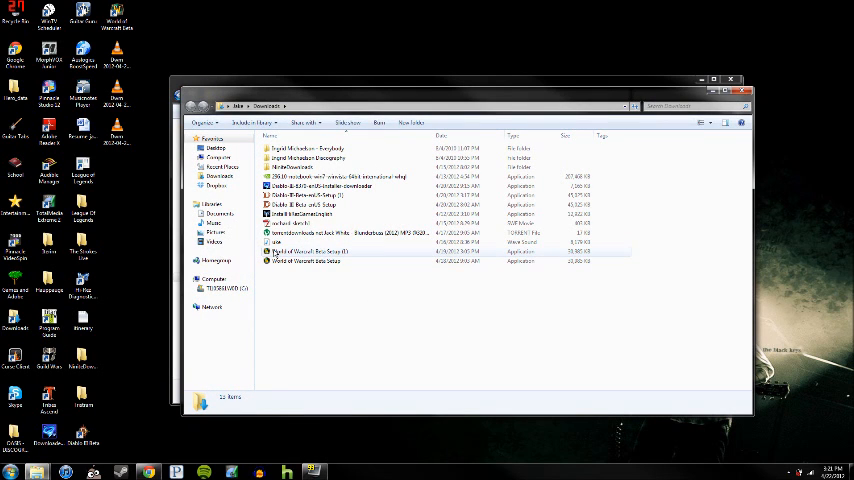
Bring up the context menu for the World of Warcraft Beta Setup file
click(310, 260)
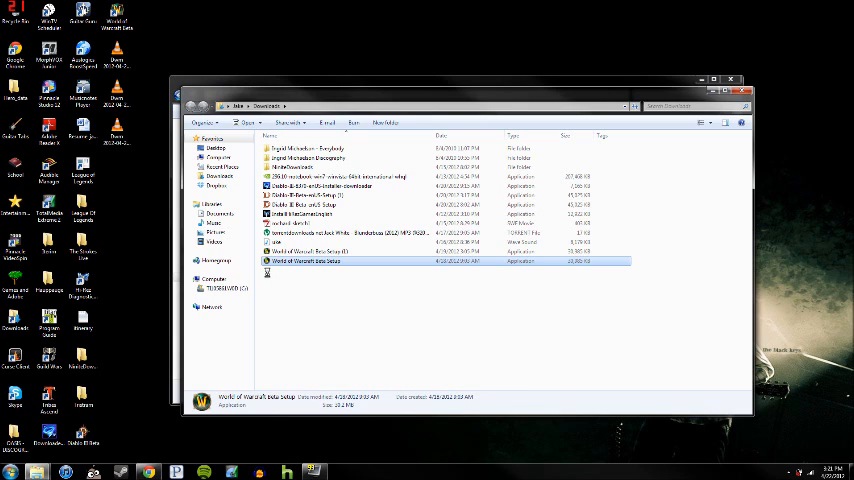
right_click(304, 260)
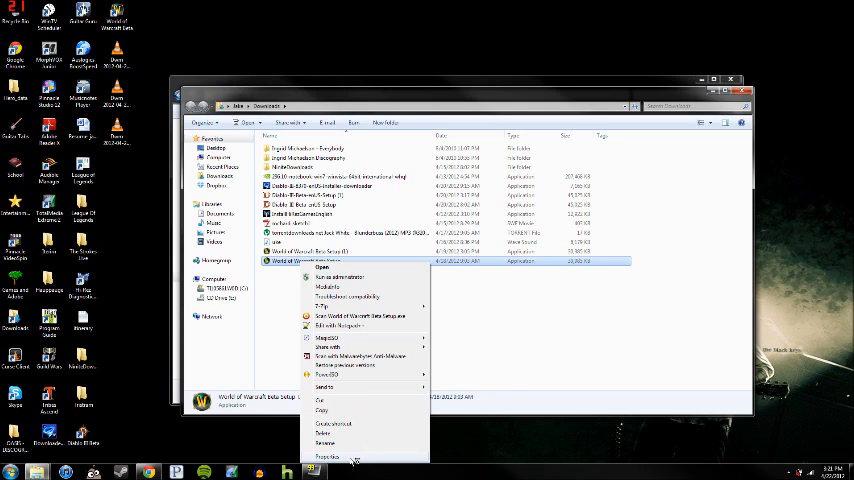
In Properties, enable Windows XP SP3 compatibility mode and Run as administrator, then confirm with OK
click(328, 456)
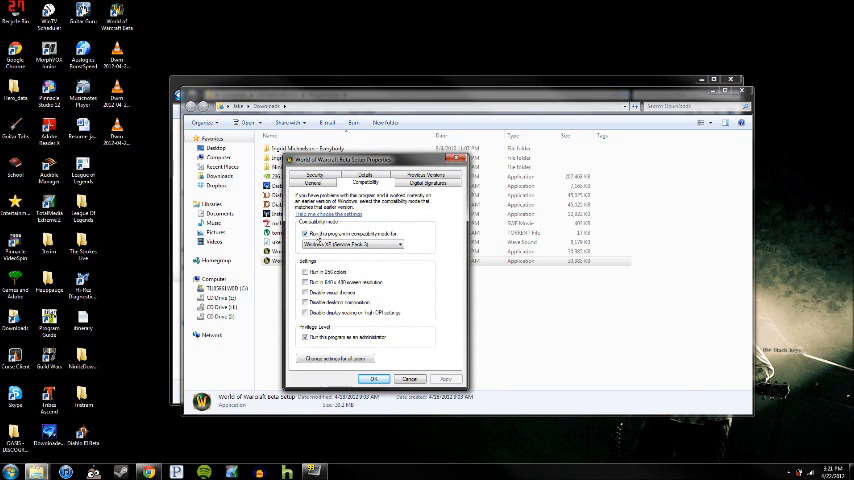
click(400, 244)
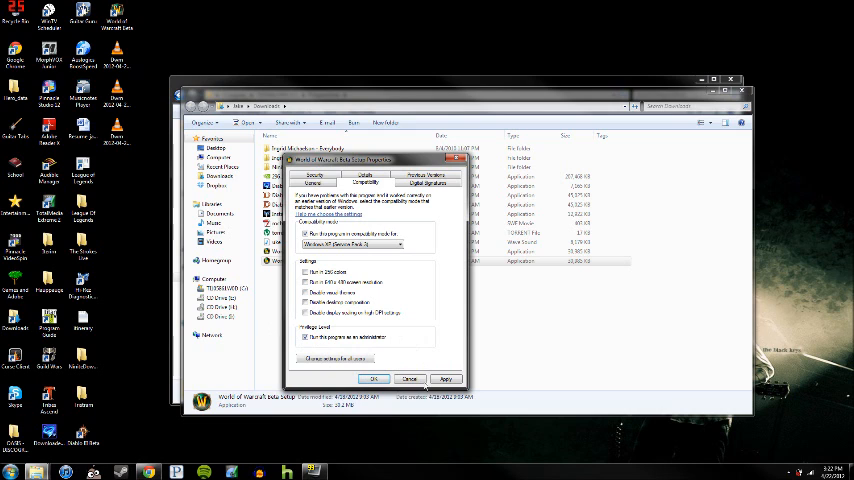
click(444, 378)
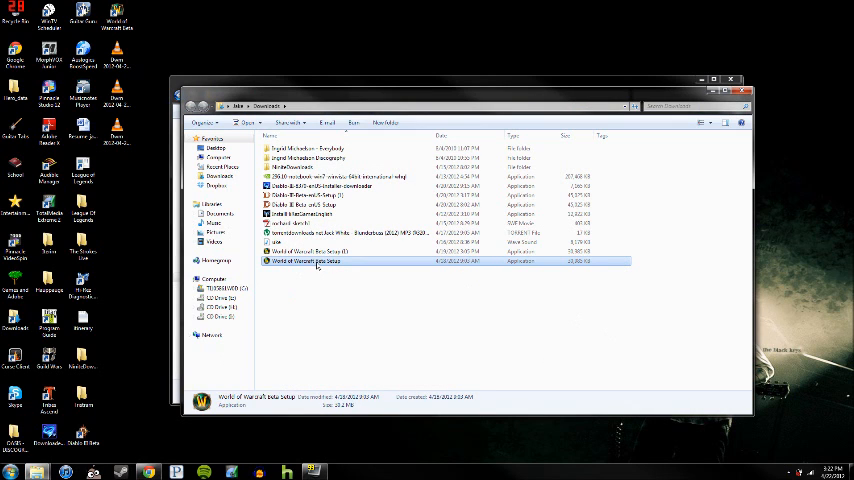
double_click(304, 260)
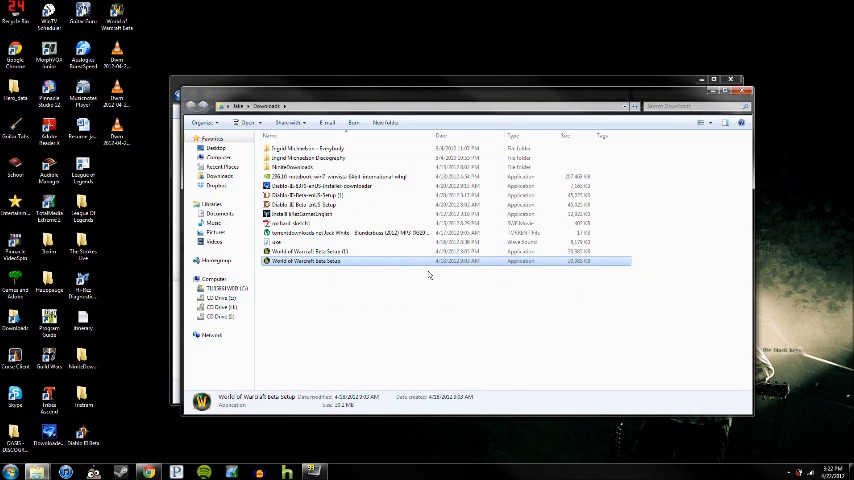
double_click(304, 260)
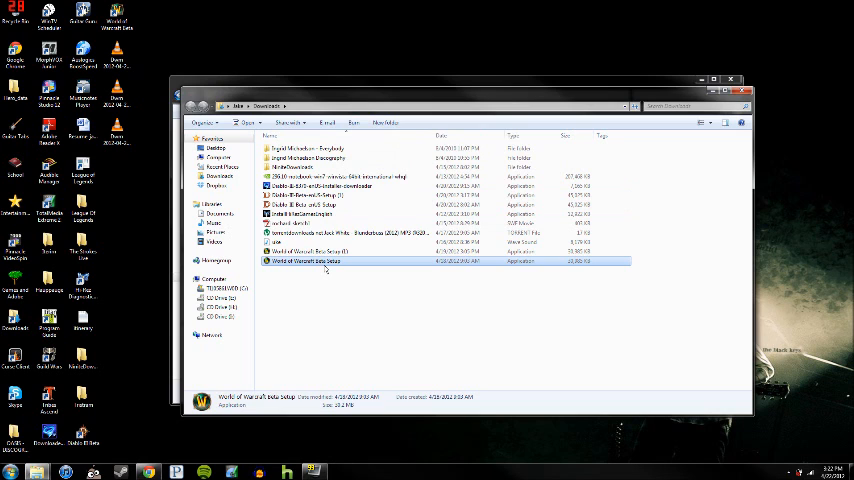
double_click(304, 260)
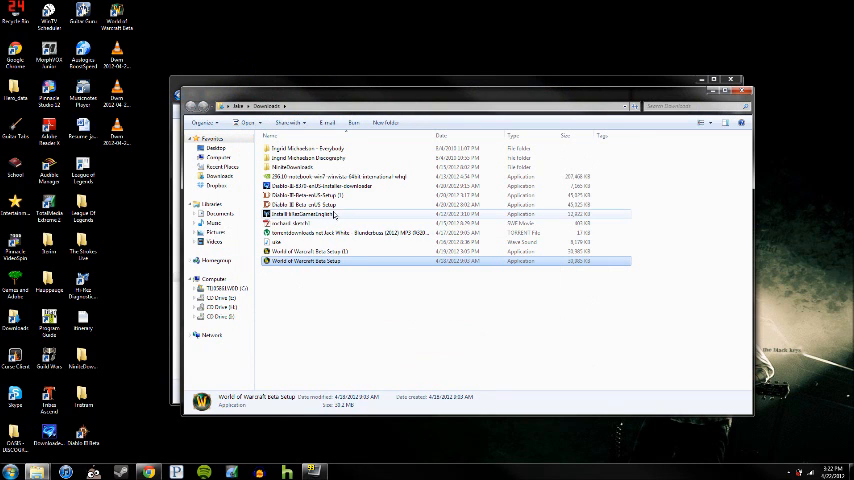
Open the second WoW beta setup entry's Properties and show its Compatibility settings
click(310, 204)
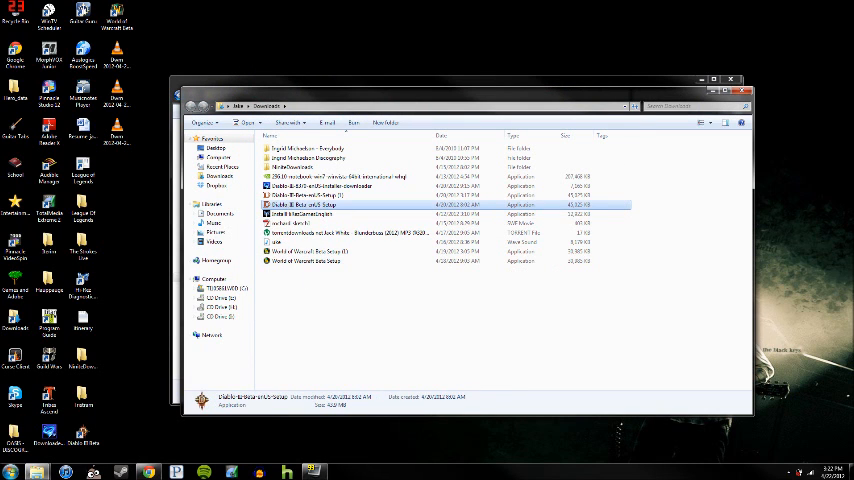
click(310, 252)
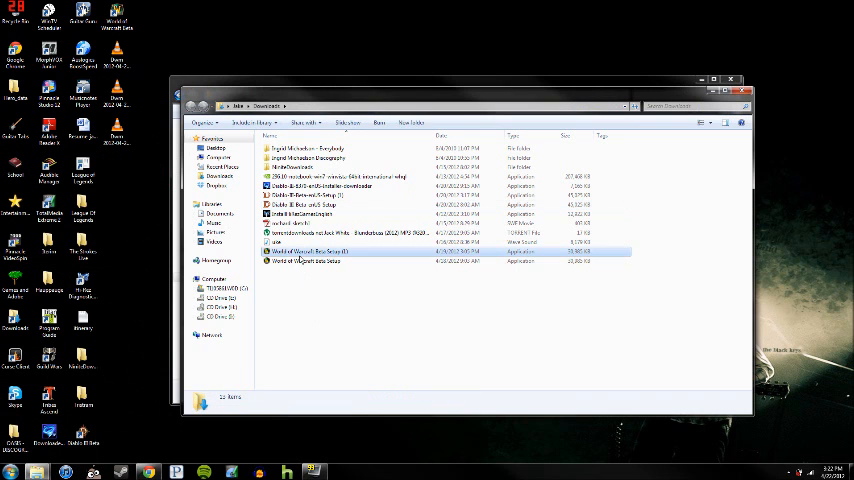
right_click(118, 16)
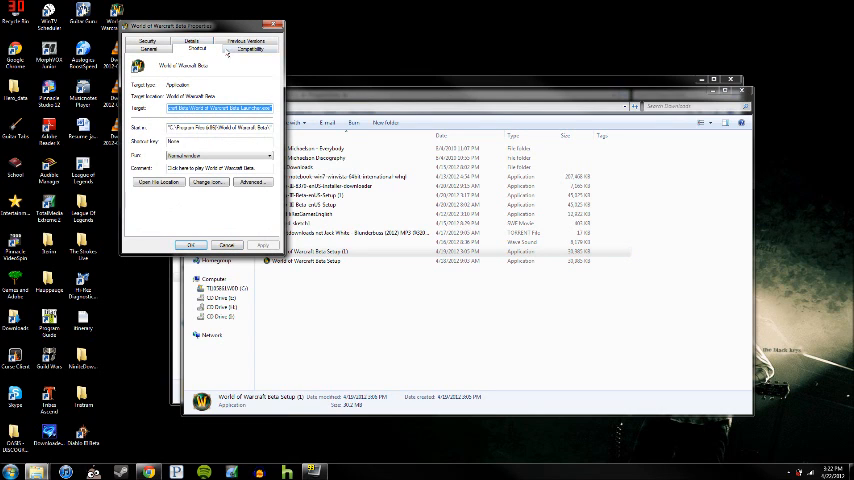
click(250, 48)
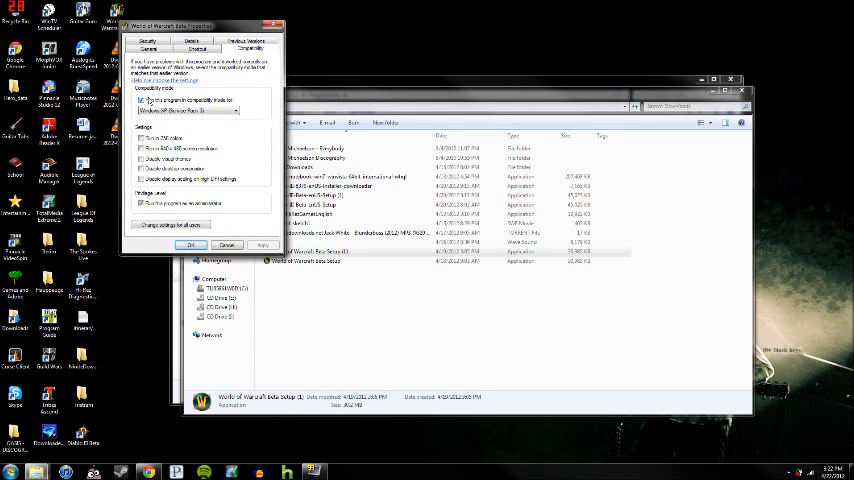